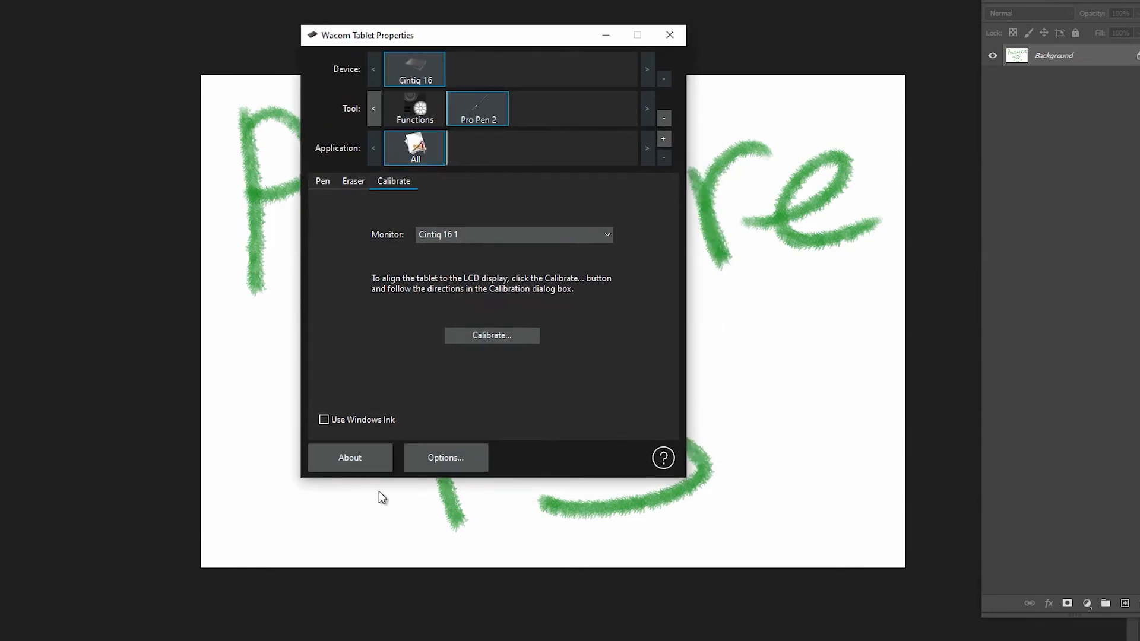
{"action": "mouse_move", "coordinate": [336, 45]}
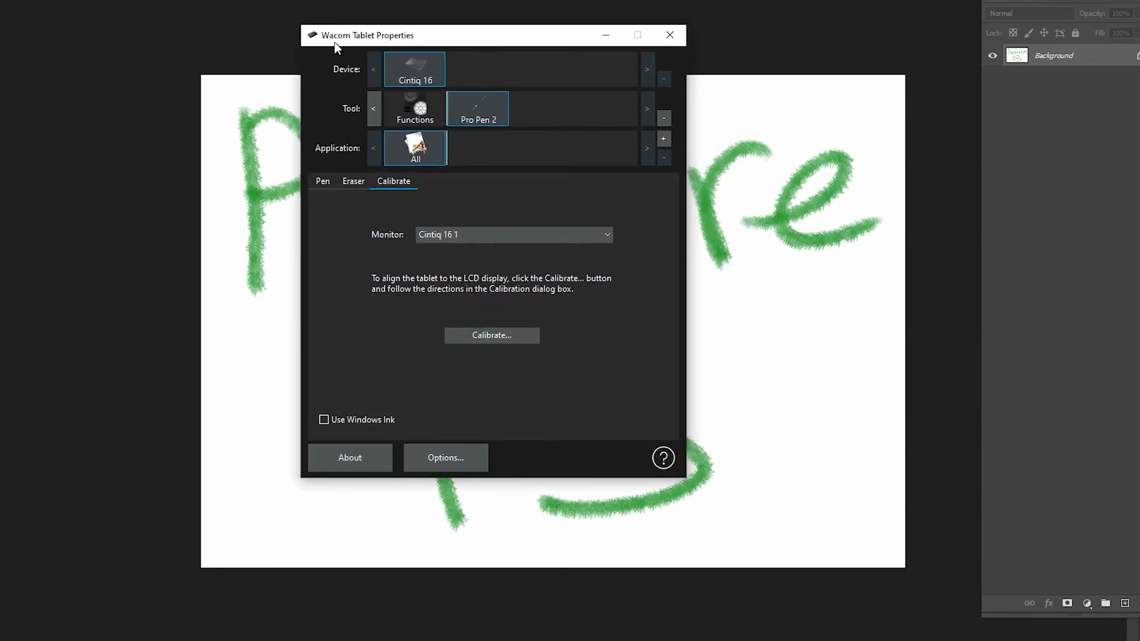
{"action": "mouse_move", "coordinate": [332, 435]}
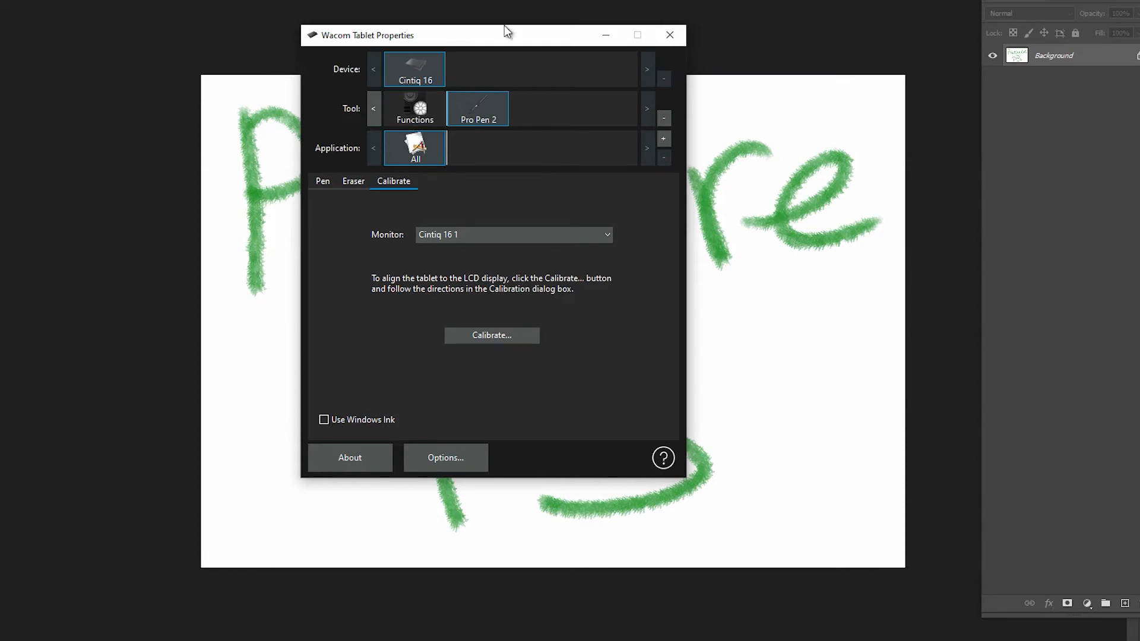
Open PSUserConfig.txt from the Photoshop 2020 Settings folder in Notepad.
{"action": "left_click_drag", "start_coordinate": [507, 31], "coordinate": [538, 64]}
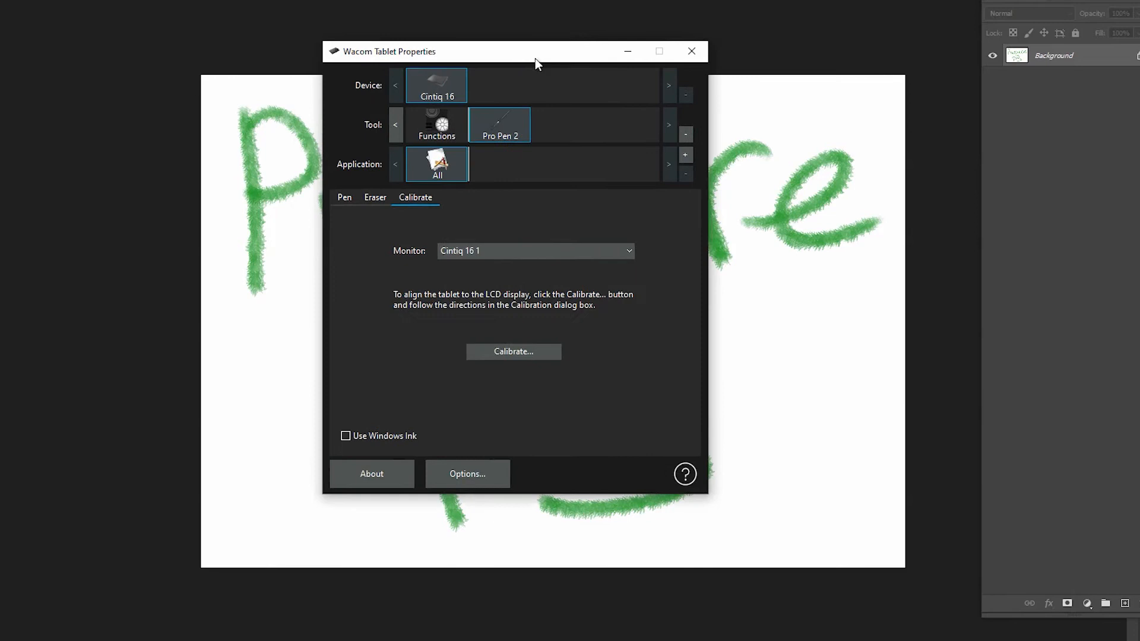
{"action": "left_click", "coordinate": [691, 51]}
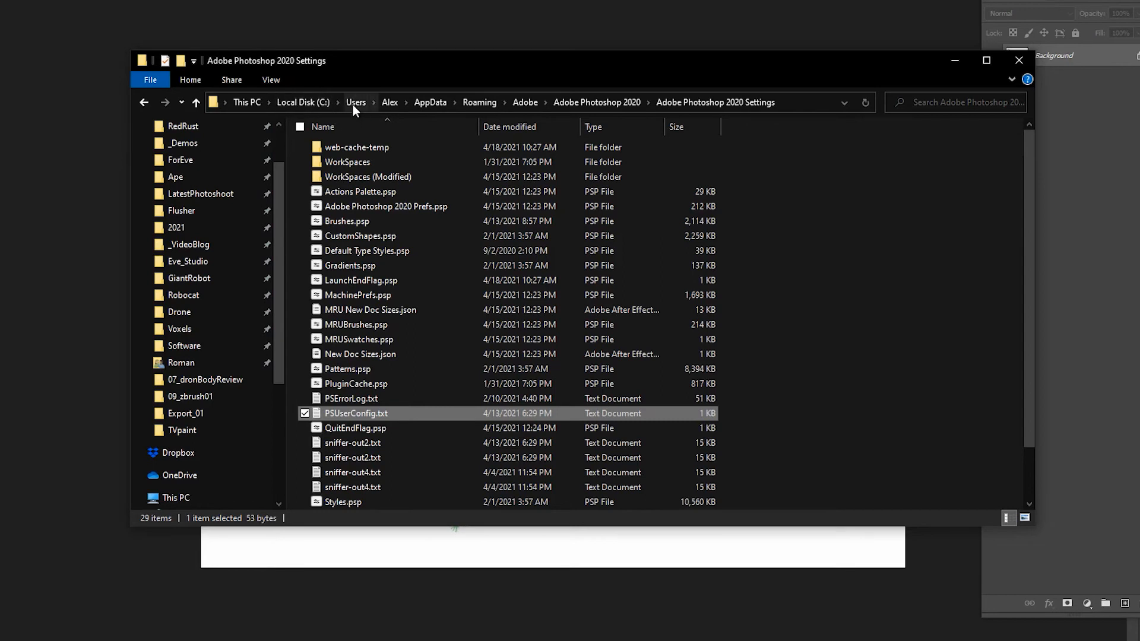
{"action": "mouse_move", "coordinate": [423, 111]}
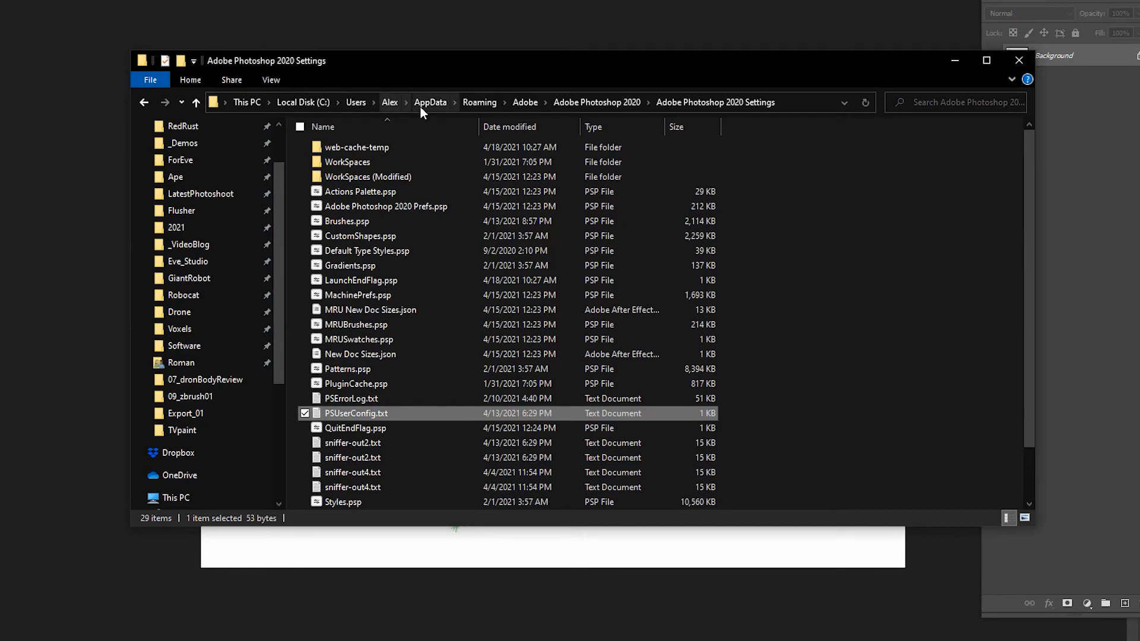
{"action": "mouse_move", "coordinate": [537, 104]}
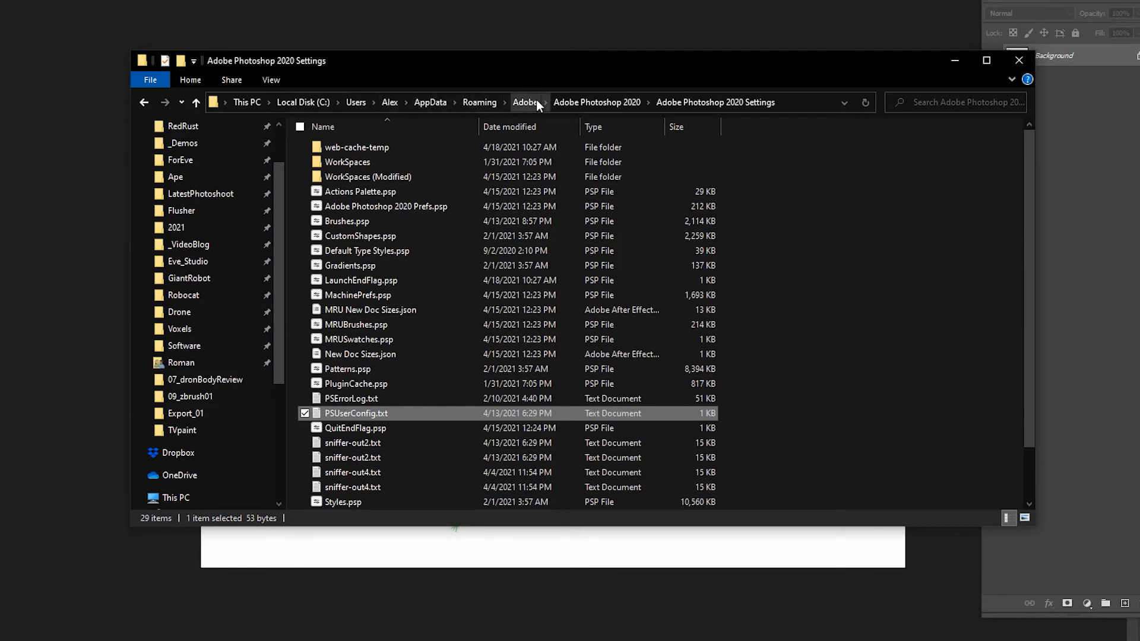
{"action": "mouse_move", "coordinate": [614, 92]}
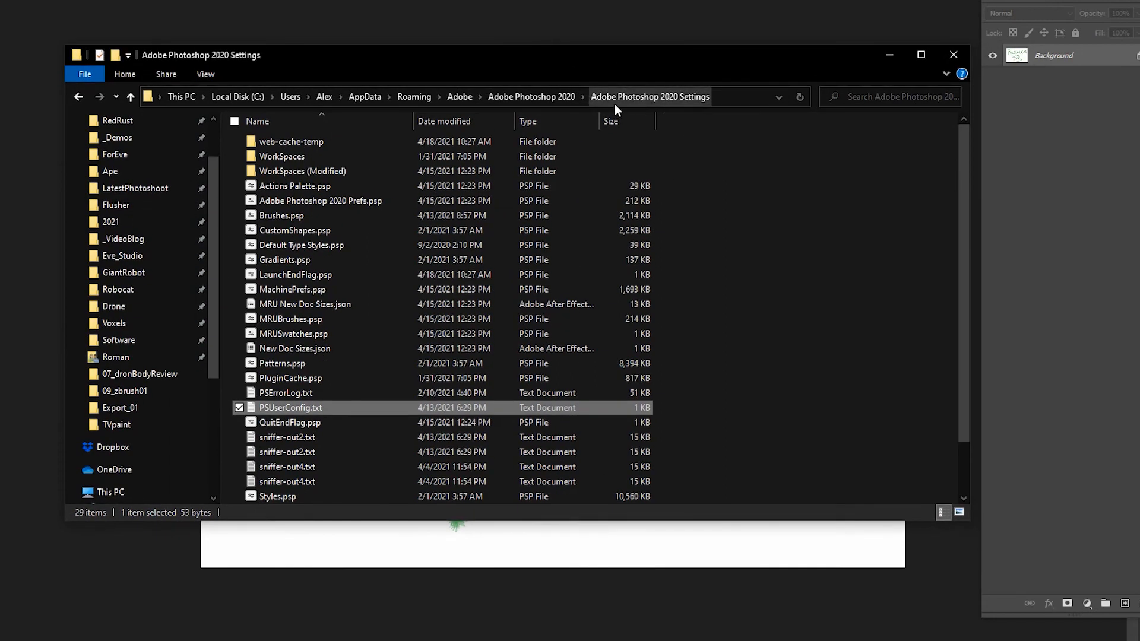
{"action": "mouse_move", "coordinate": [652, 106]}
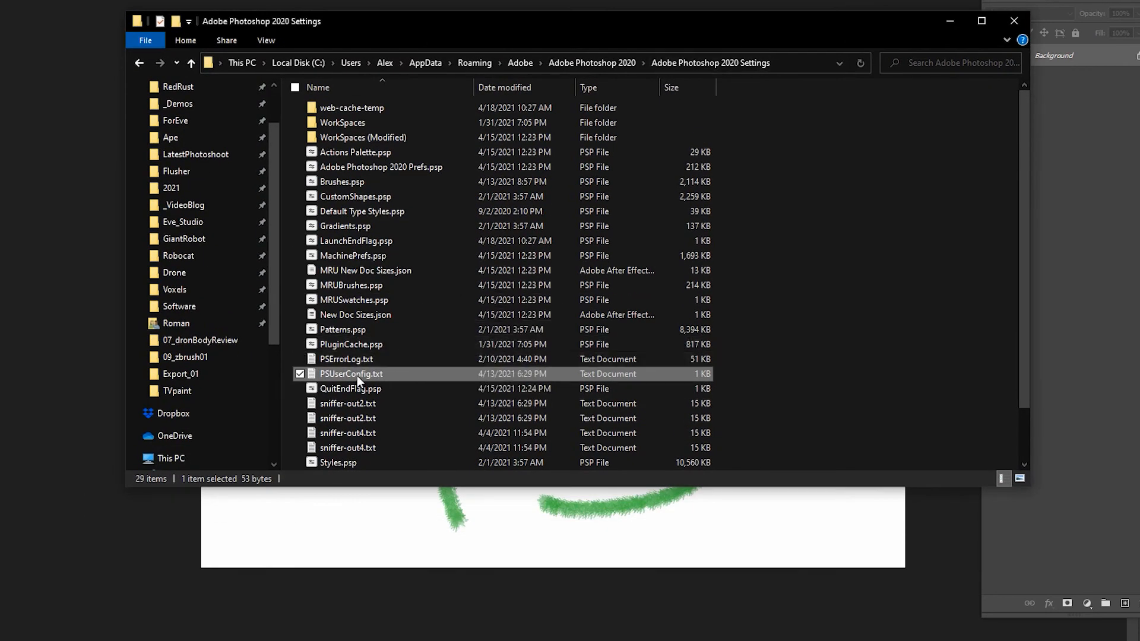
{"action": "mouse_move", "coordinate": [349, 375]}
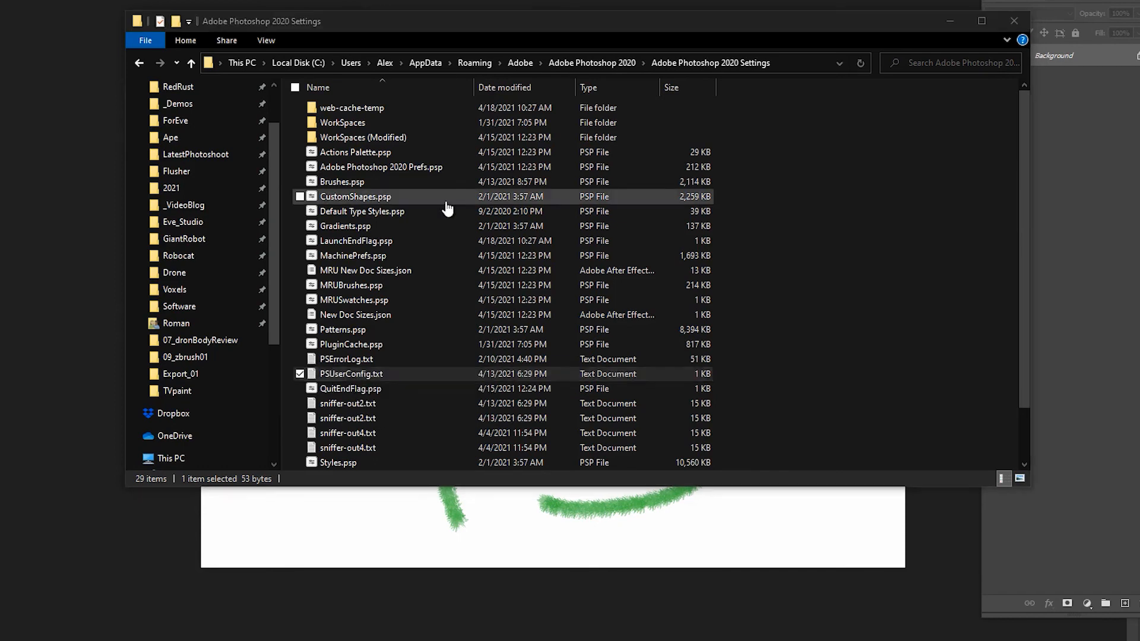
{"action": "double_click", "coordinate": [352, 374]}
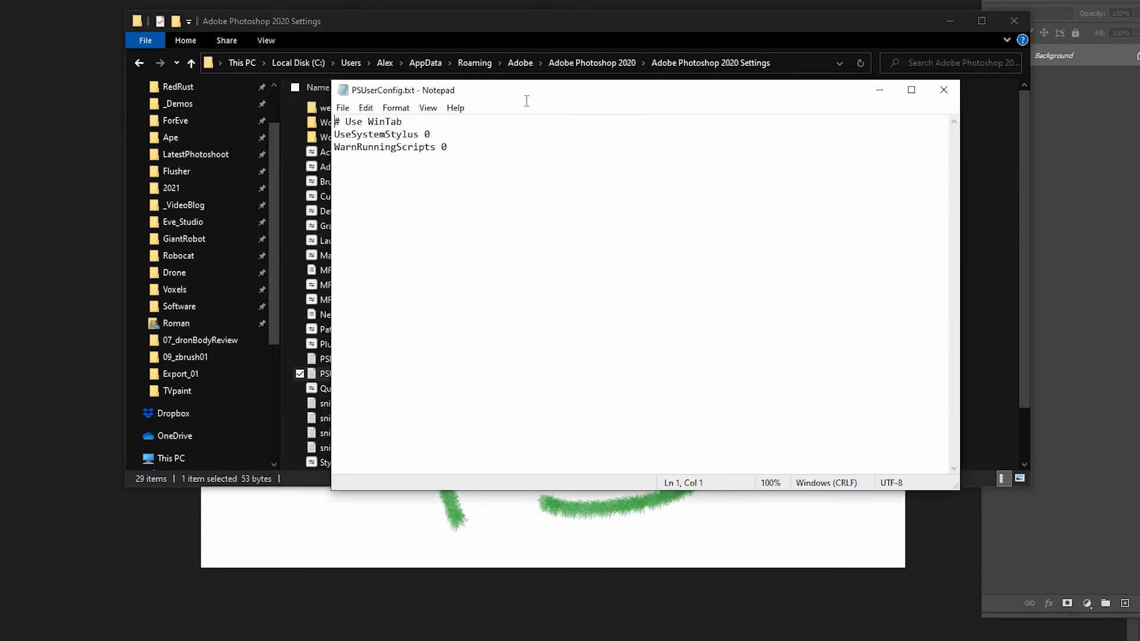
{"action": "key", "text": "ctrl+a"}
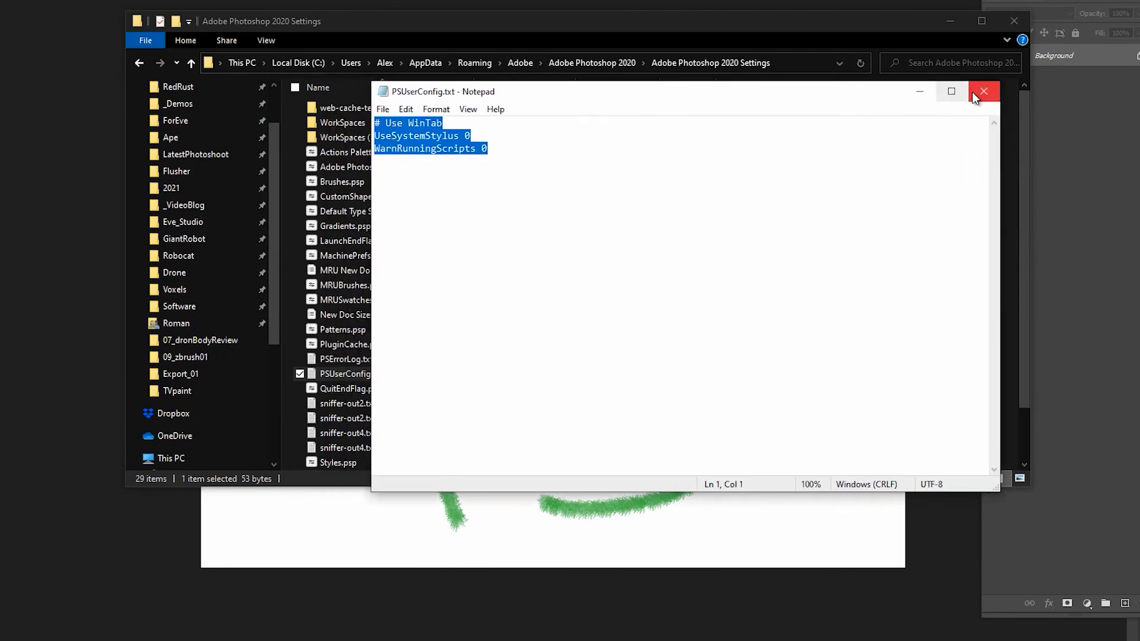
{"action": "left_click", "coordinate": [984, 90]}
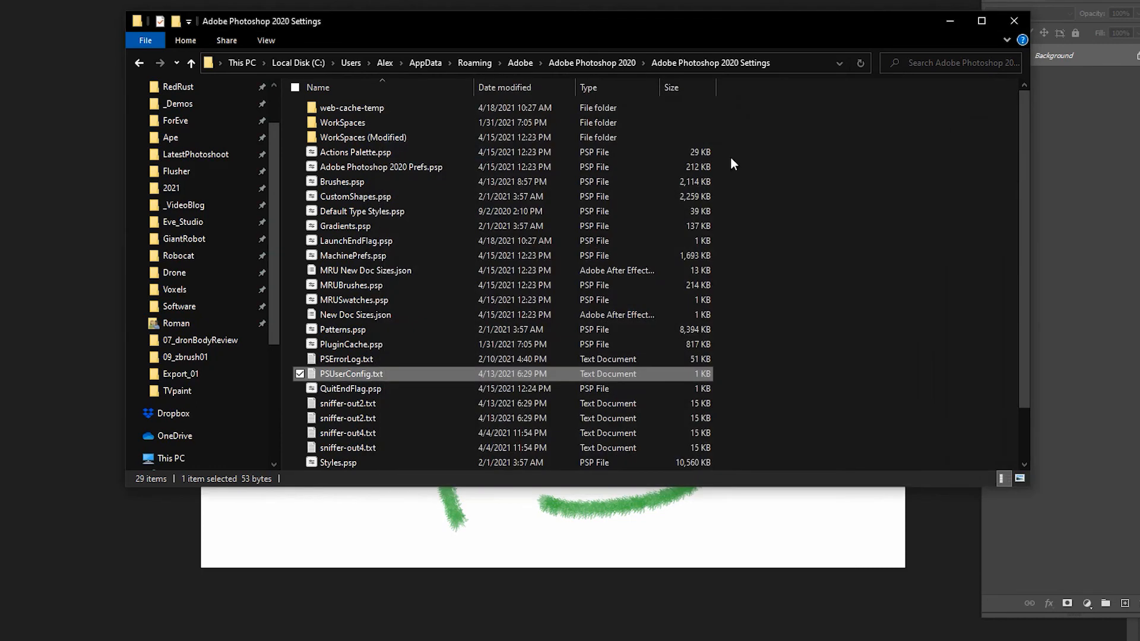